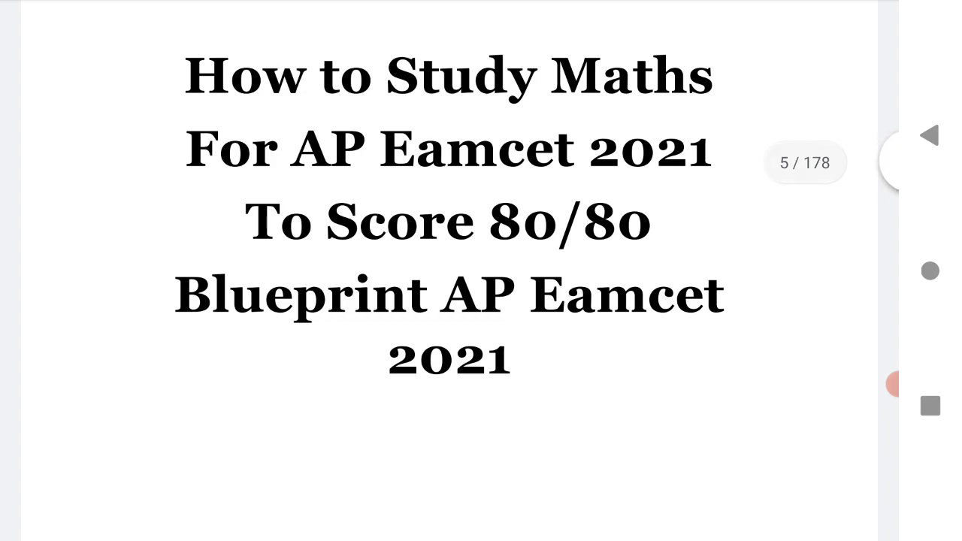
{"action": "scroll", "scroll_direction": "down", "scroll_amount": 3}
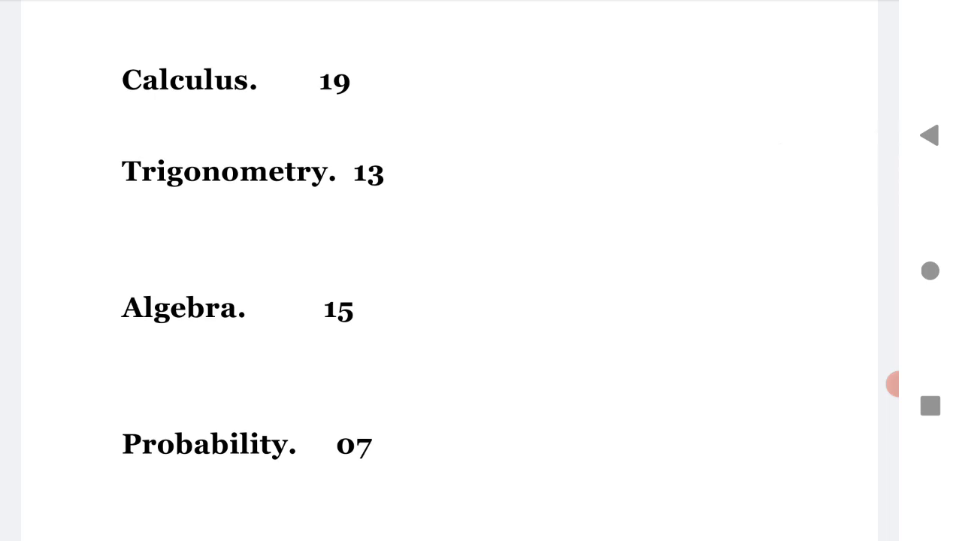
{"action": "scroll", "scroll_direction": "down", "scroll_amount": 3}
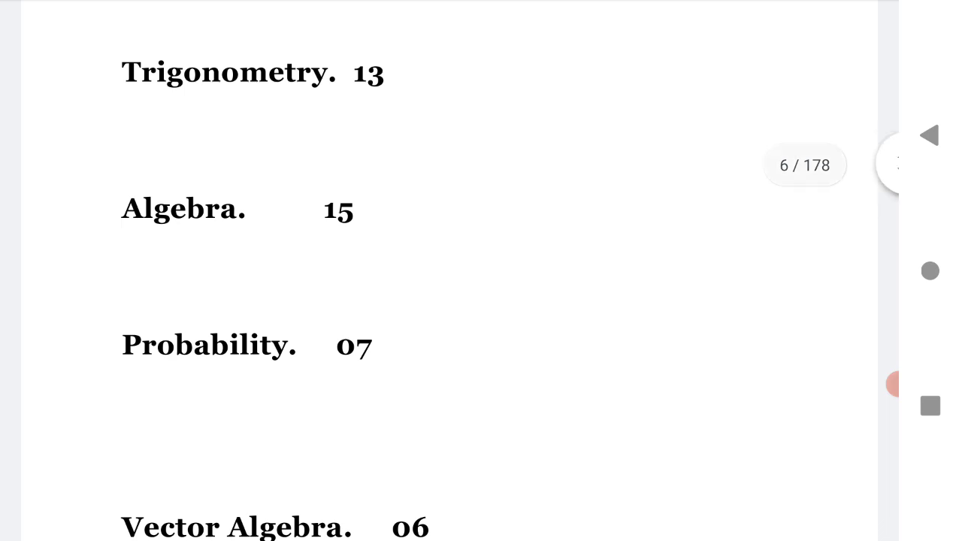
{"action": "scroll", "scroll_direction": "up", "scroll_amount": 3}
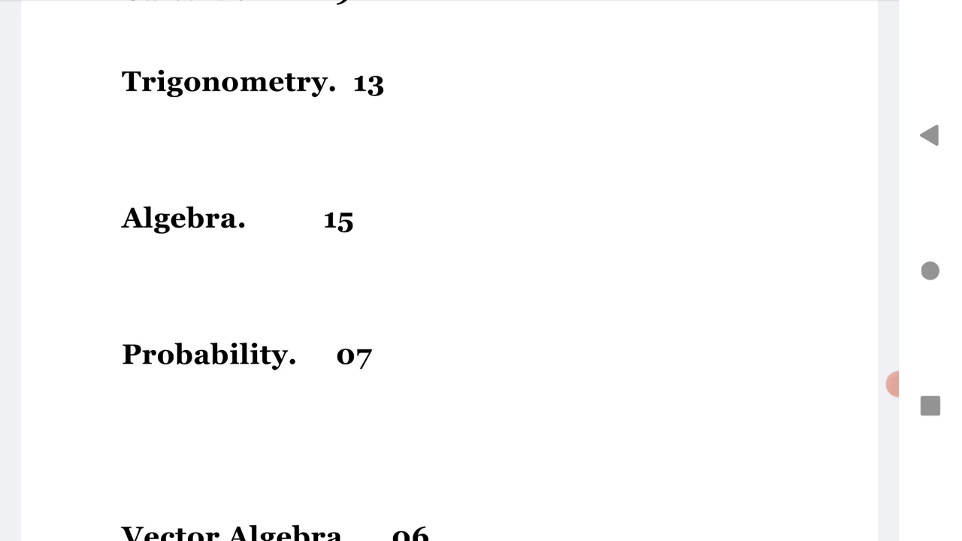
{"action": "scroll", "scroll_direction": "down", "scroll_amount": 3}
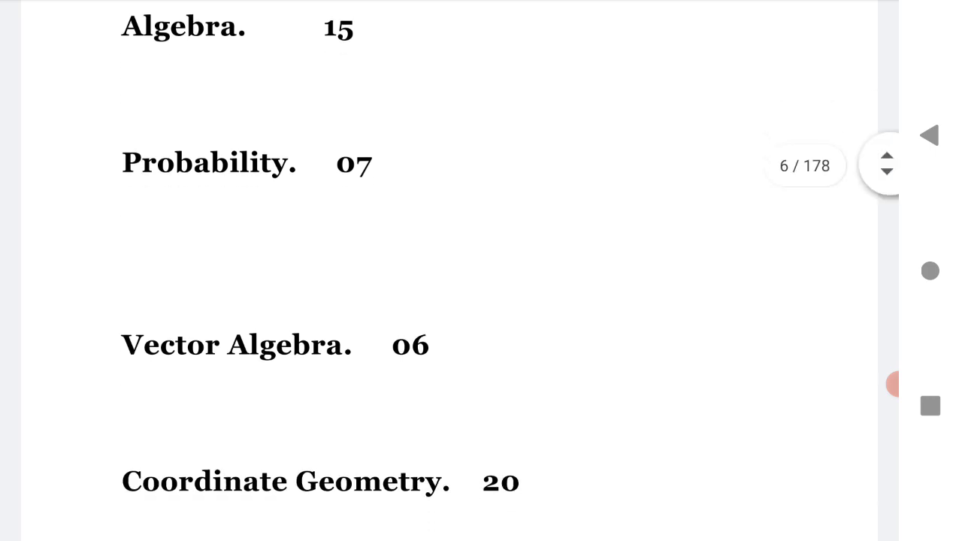
{"action": "scroll", "scroll_direction": "down", "scroll_amount": 3}
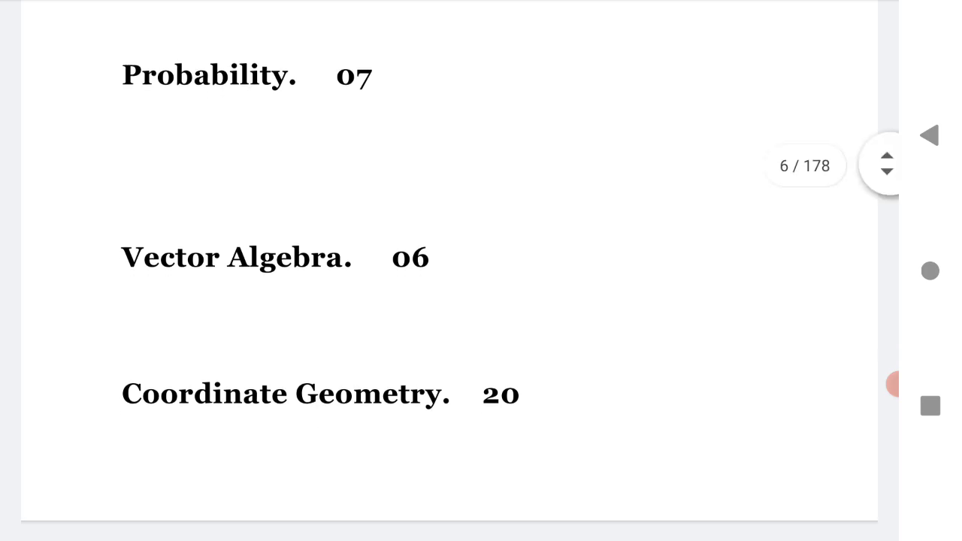
{"action": "scroll", "scroll_direction": "down", "scroll_amount": 3}
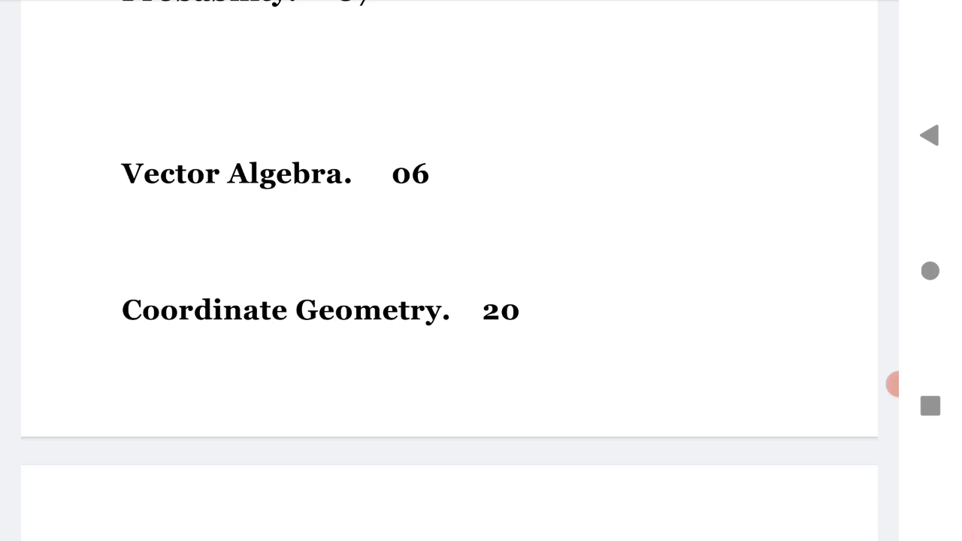
{"action": "scroll", "scroll_direction": "up", "scroll_amount": 3}
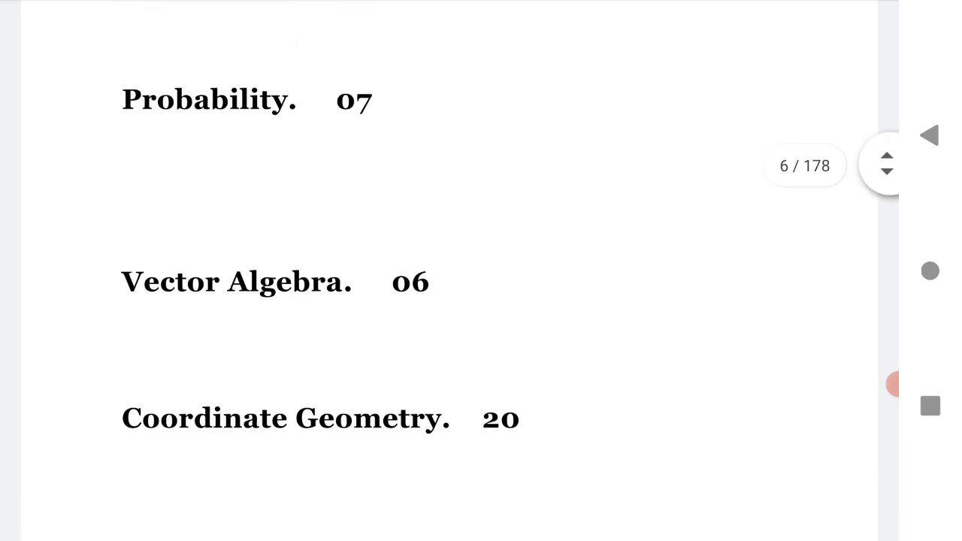
{"action": "scroll", "scroll_direction": "up", "scroll_amount": 3}
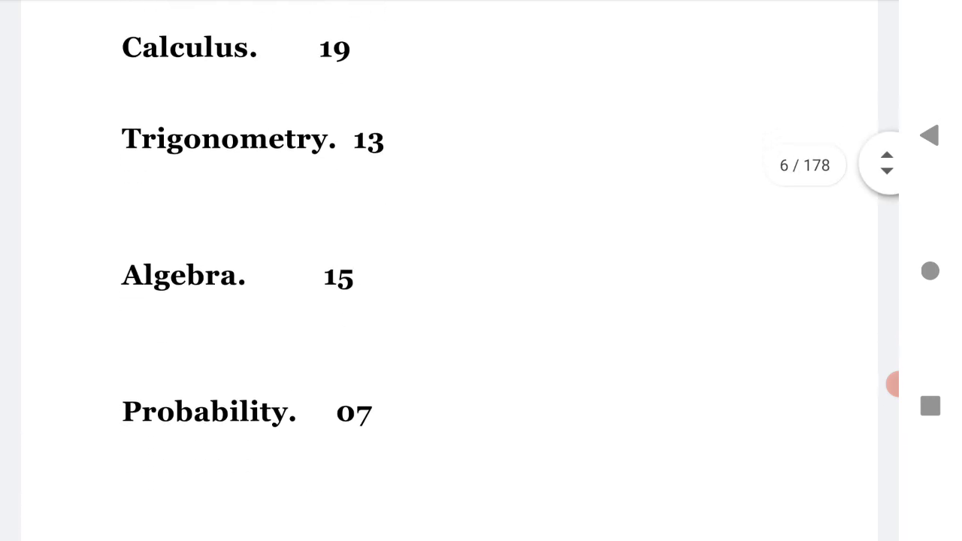
{"action": "scroll", "scroll_direction": "down", "scroll_amount": 3}
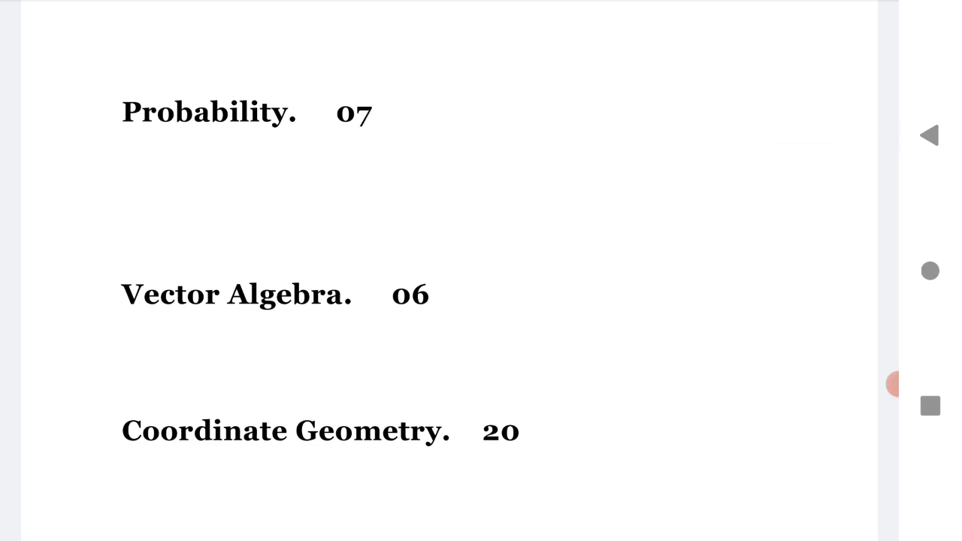
{"action": "scroll", "scroll_direction": "up", "scroll_amount": 3}
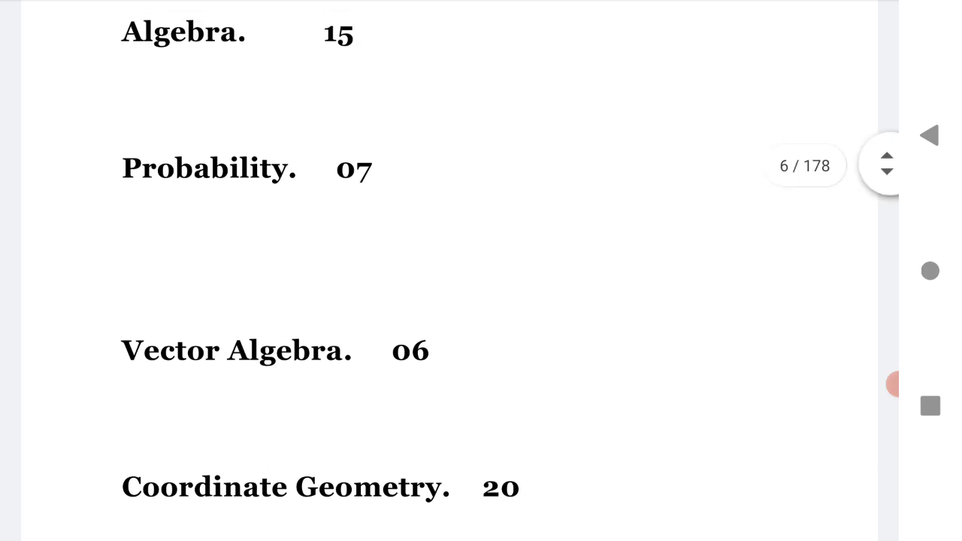
{"action": "scroll", "scroll_direction": "up", "scroll_amount": 3}
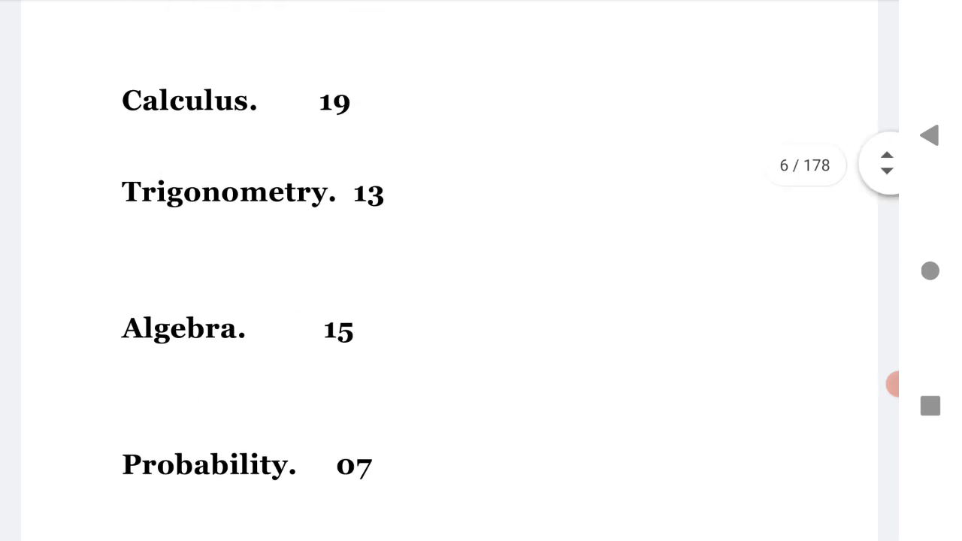
{"action": "scroll", "scroll_direction": "down", "scroll_amount": 3}
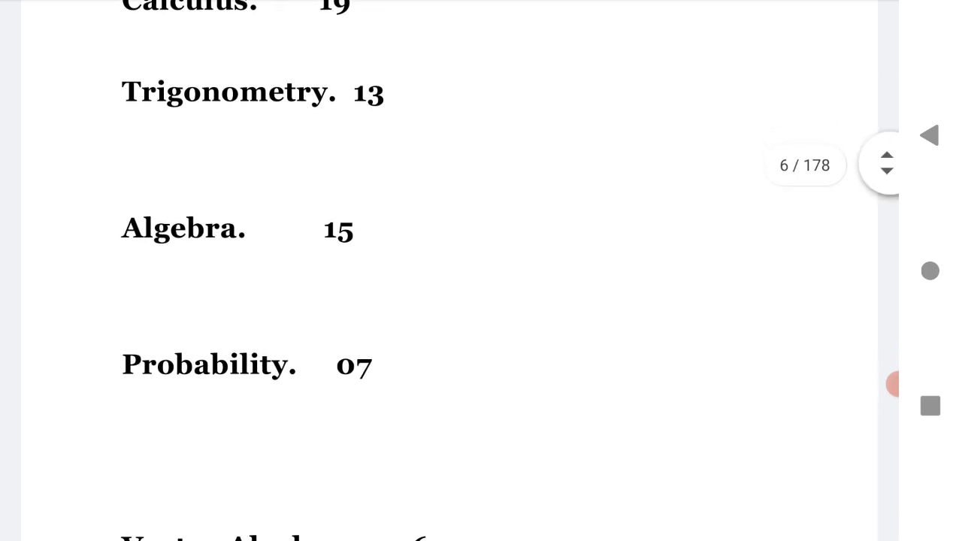
{"action": "scroll", "scroll_direction": "down", "scroll_amount": 3}
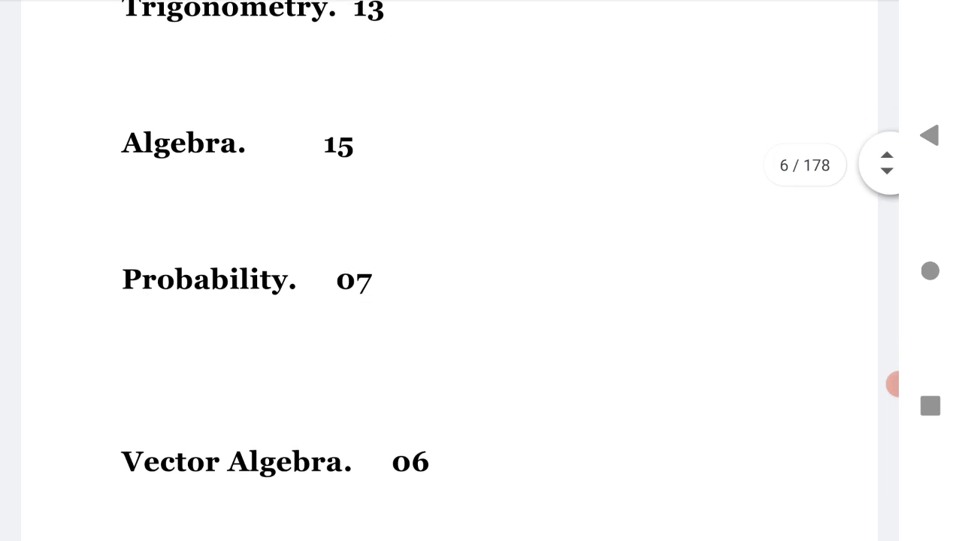
{"action": "scroll", "scroll_direction": "down", "scroll_amount": 3}
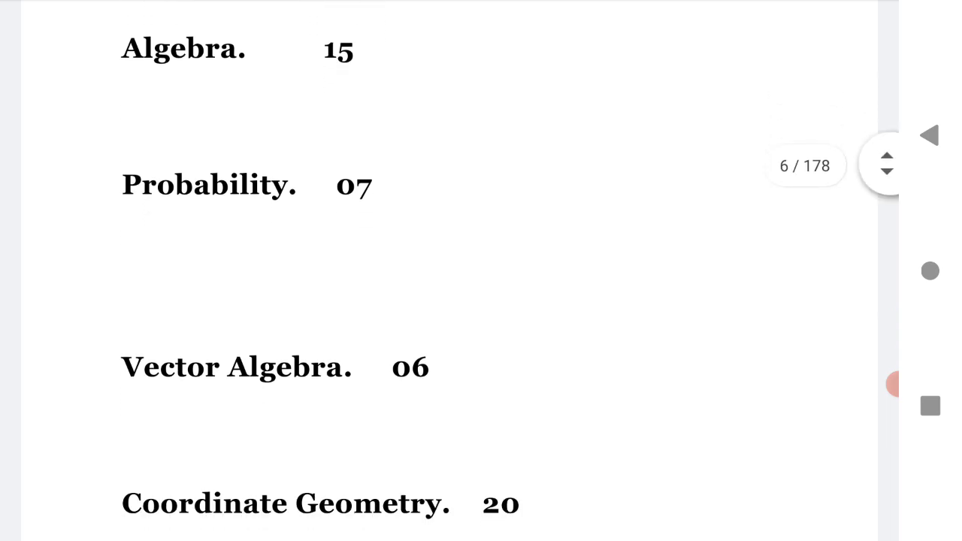